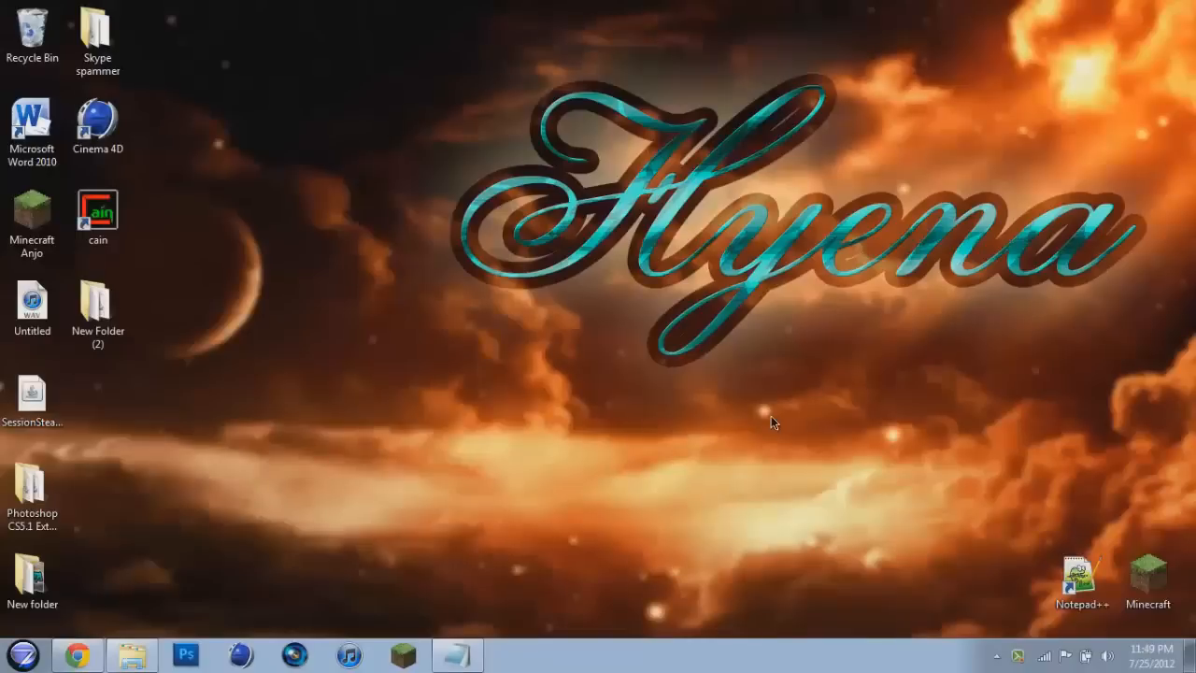
{"action": "mouse_move", "coordinate": [570, 45]}
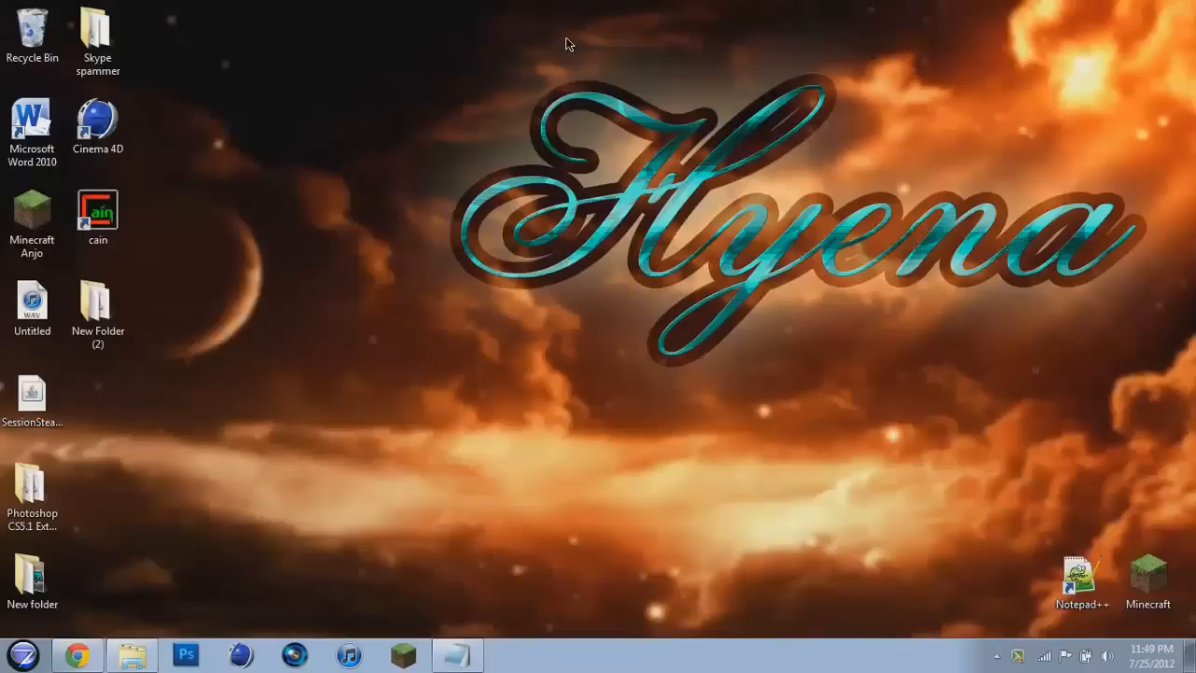
{"action": "mouse_move", "coordinate": [224, 89]}
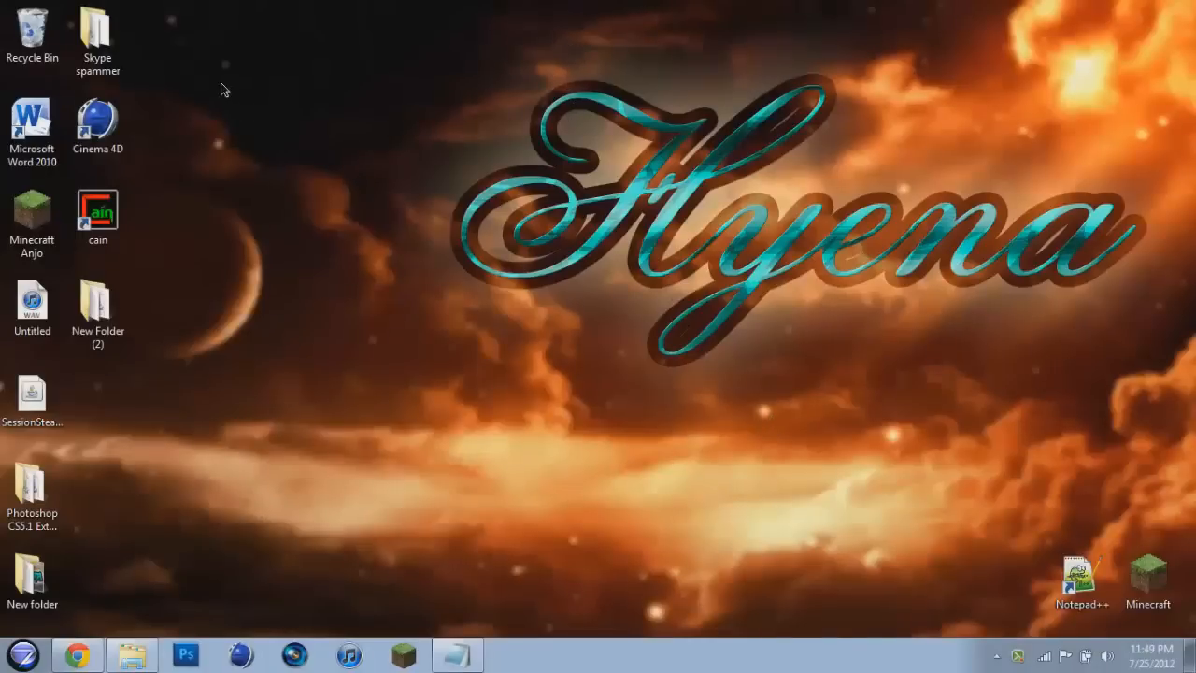
{"action": "mouse_move", "coordinate": [251, 176]}
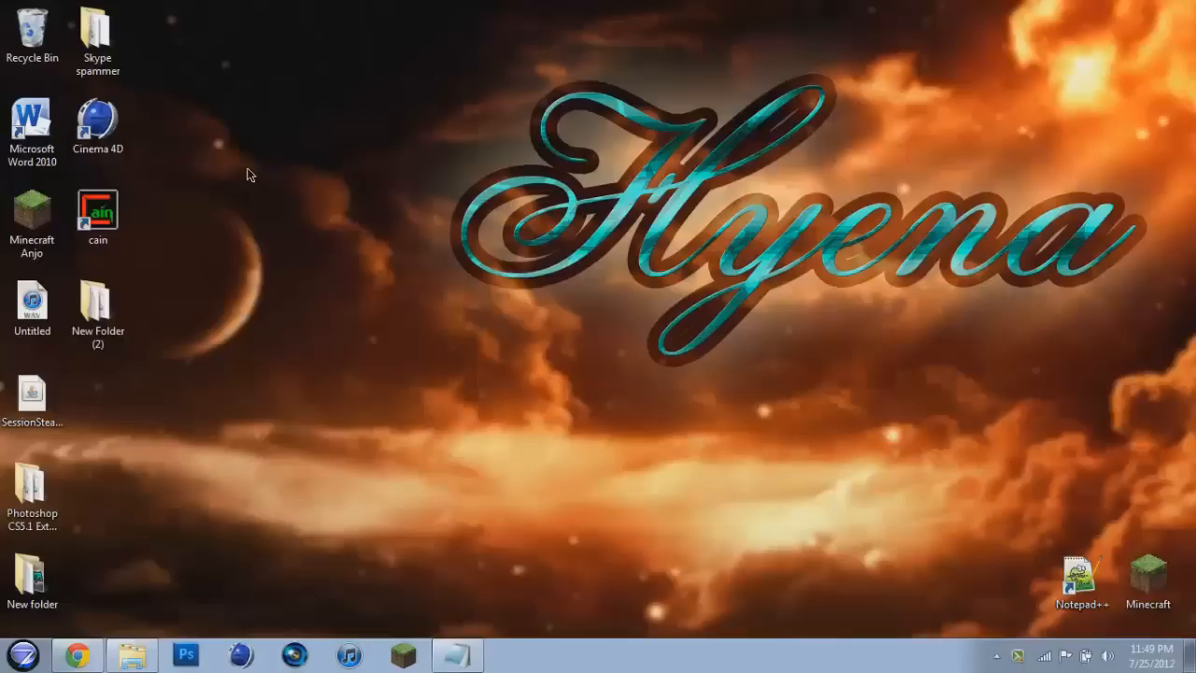
{"action": "mouse_move", "coordinate": [615, 530]}
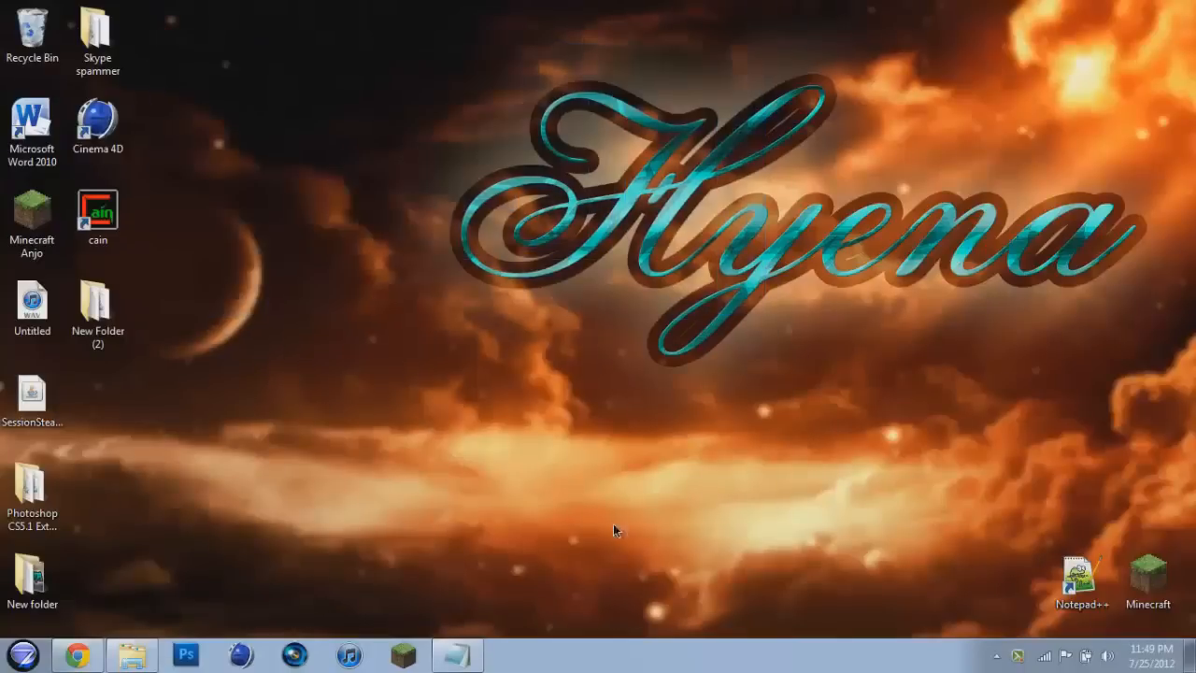
{"action": "mouse_move", "coordinate": [546, 573]}
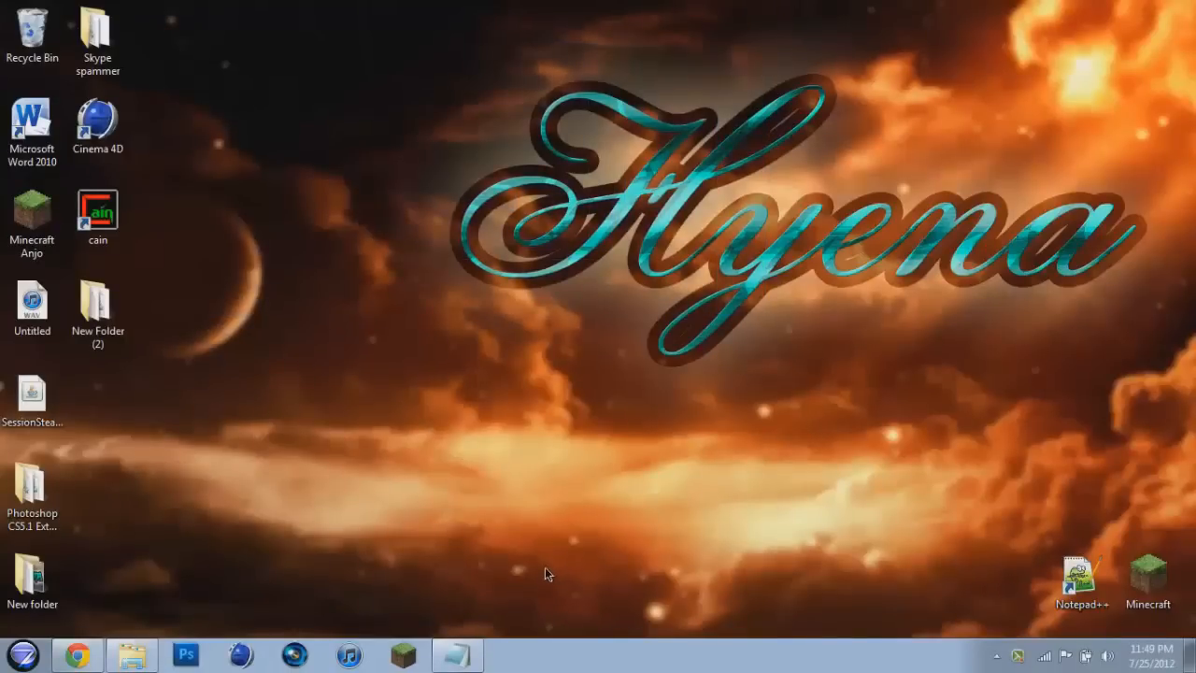
{"action": "mouse_move", "coordinate": [514, 471]}
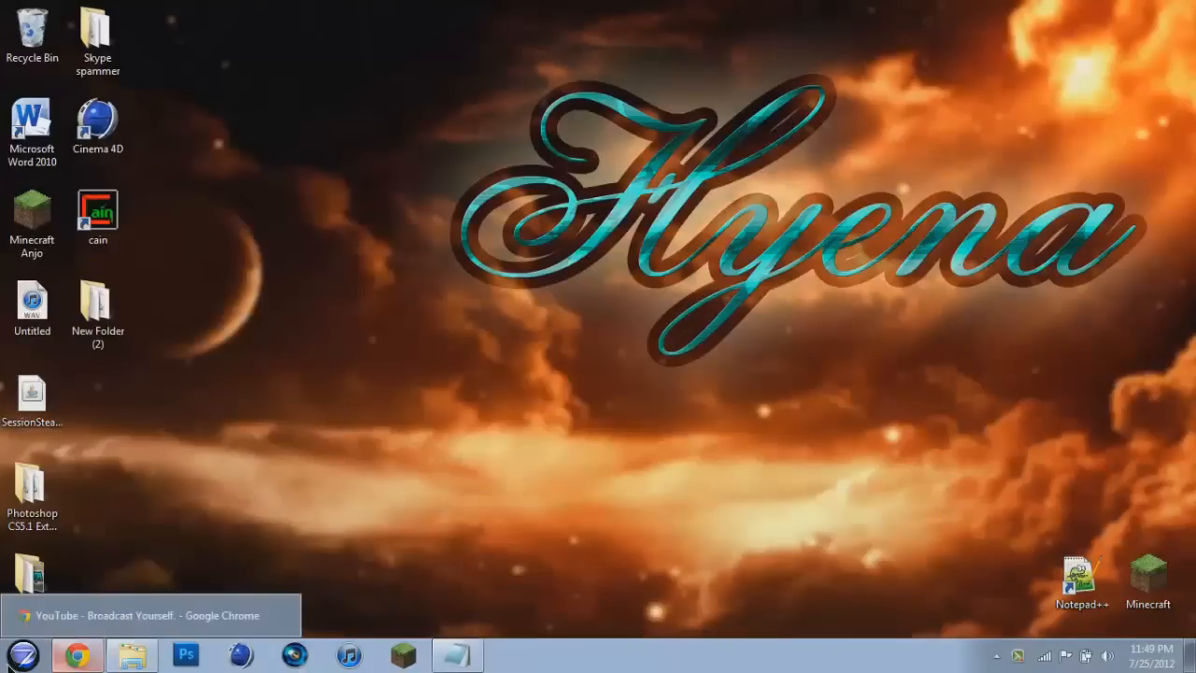
Check the computer's basic system information from its Properties, then close it.
{"action": "left_click", "coordinate": [21, 652]}
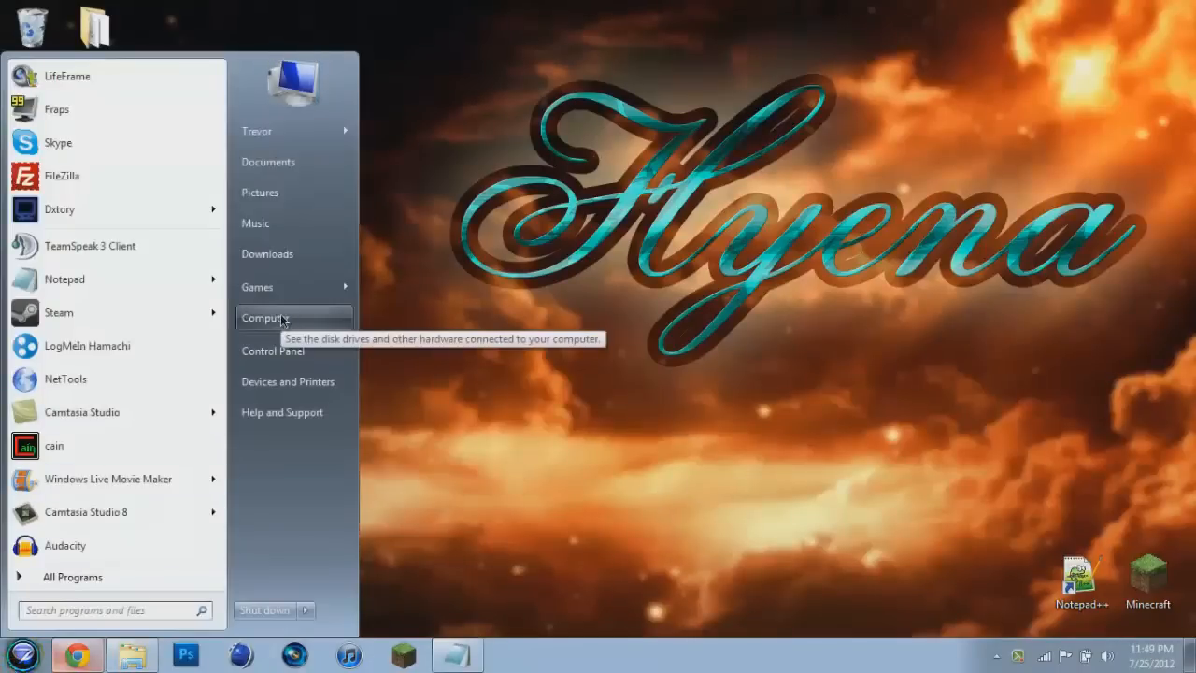
{"action": "right_click", "coordinate": [266, 317]}
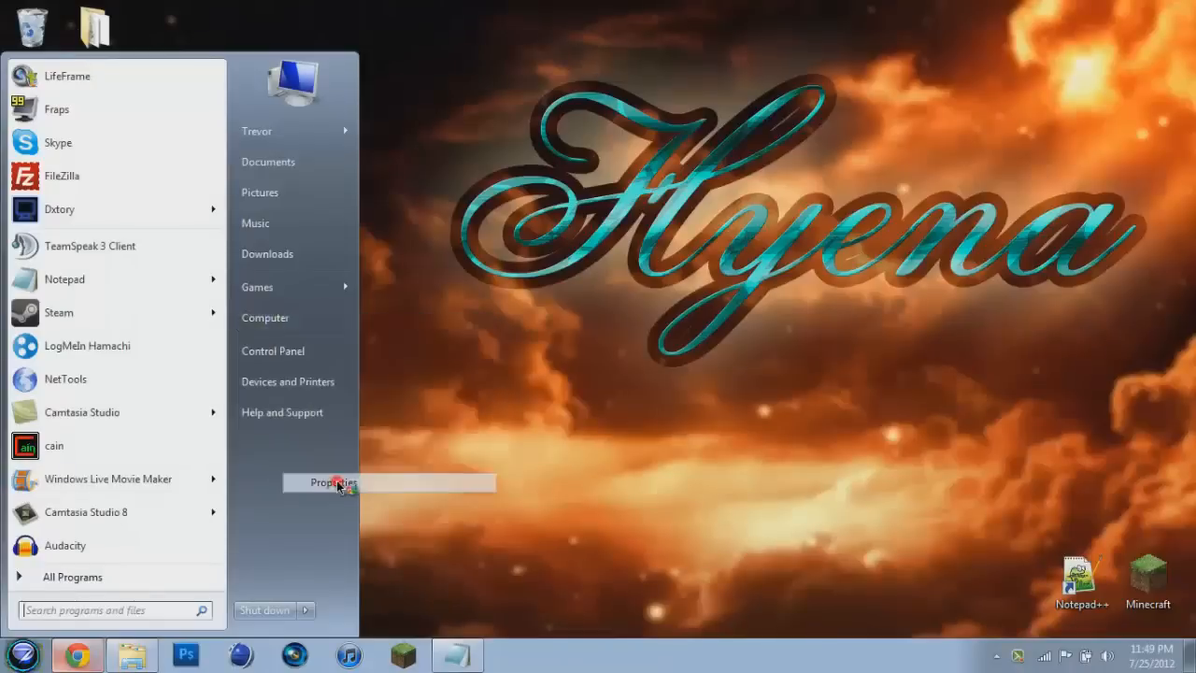
{"action": "left_click", "coordinate": [332, 482]}
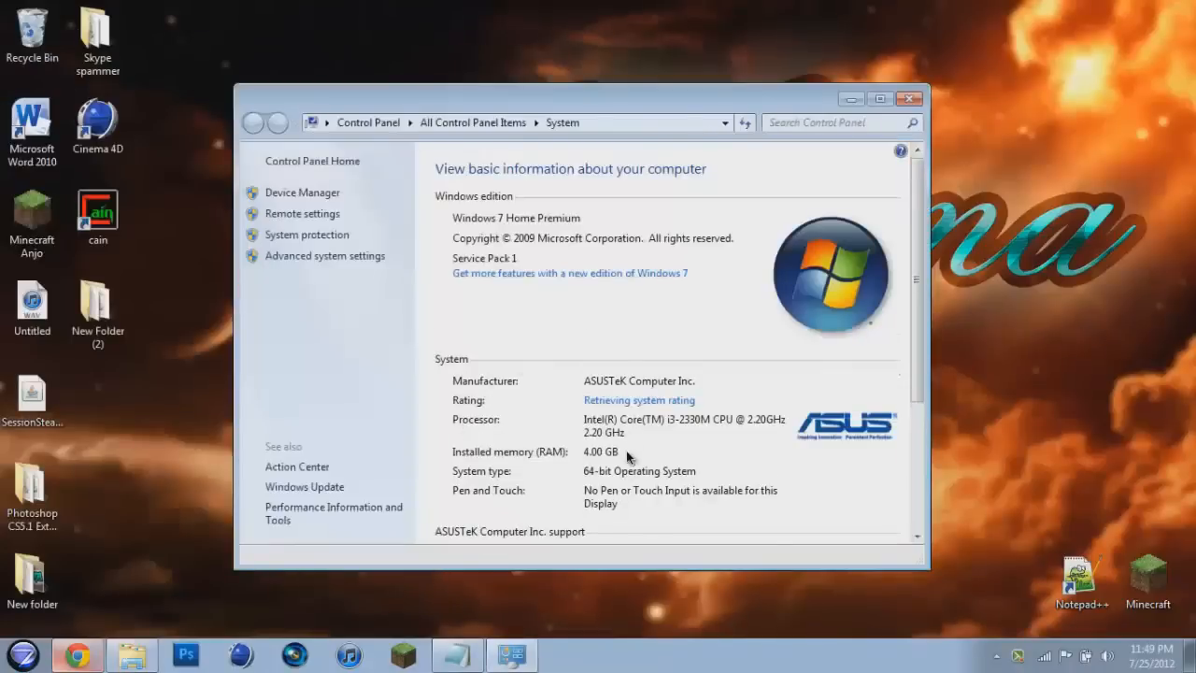
{"action": "left_click", "coordinate": [878, 97]}
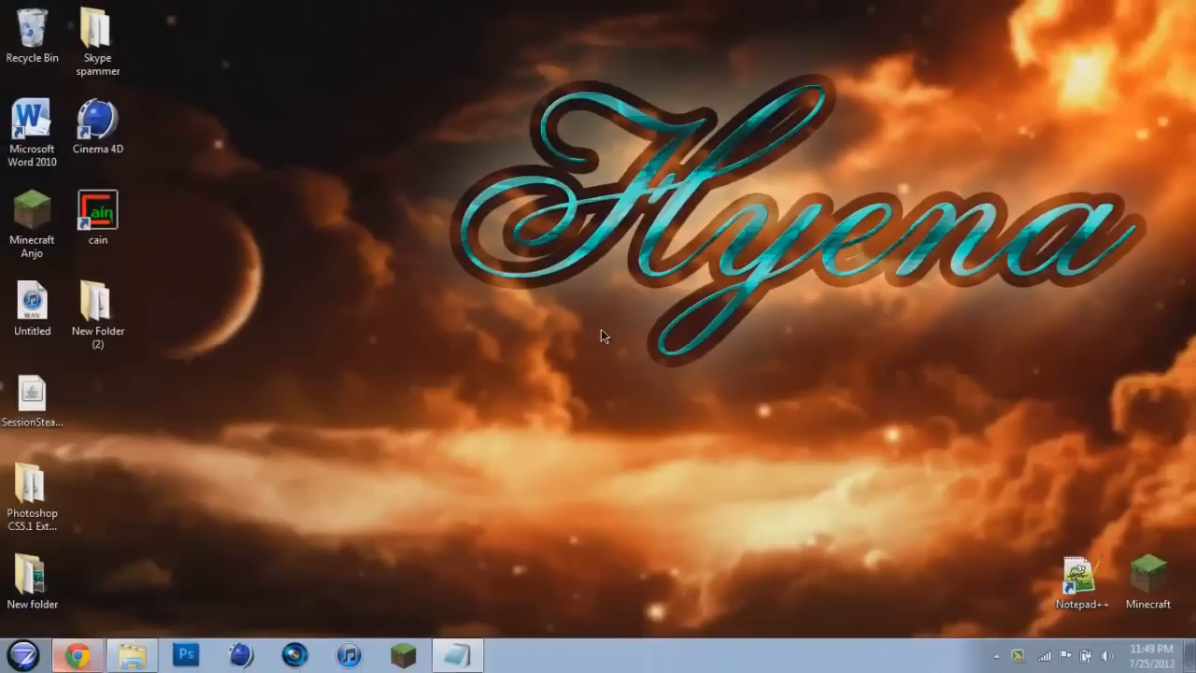
{"action": "mouse_move", "coordinate": [572, 351]}
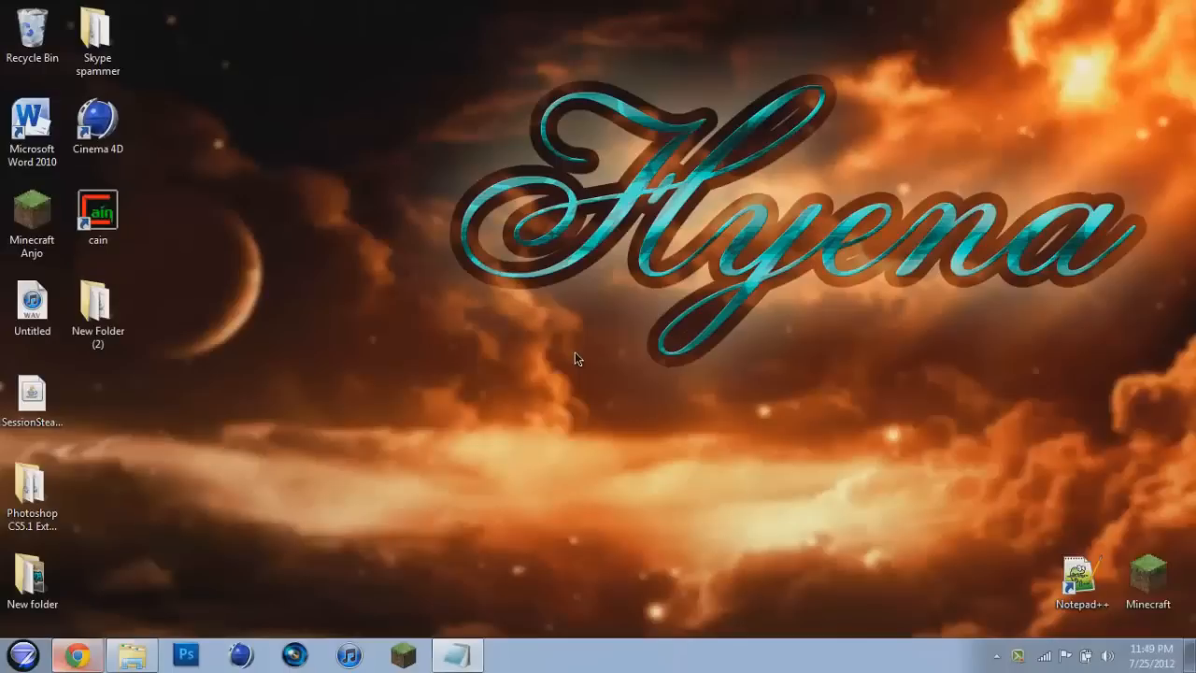
{"action": "mouse_move", "coordinate": [546, 400]}
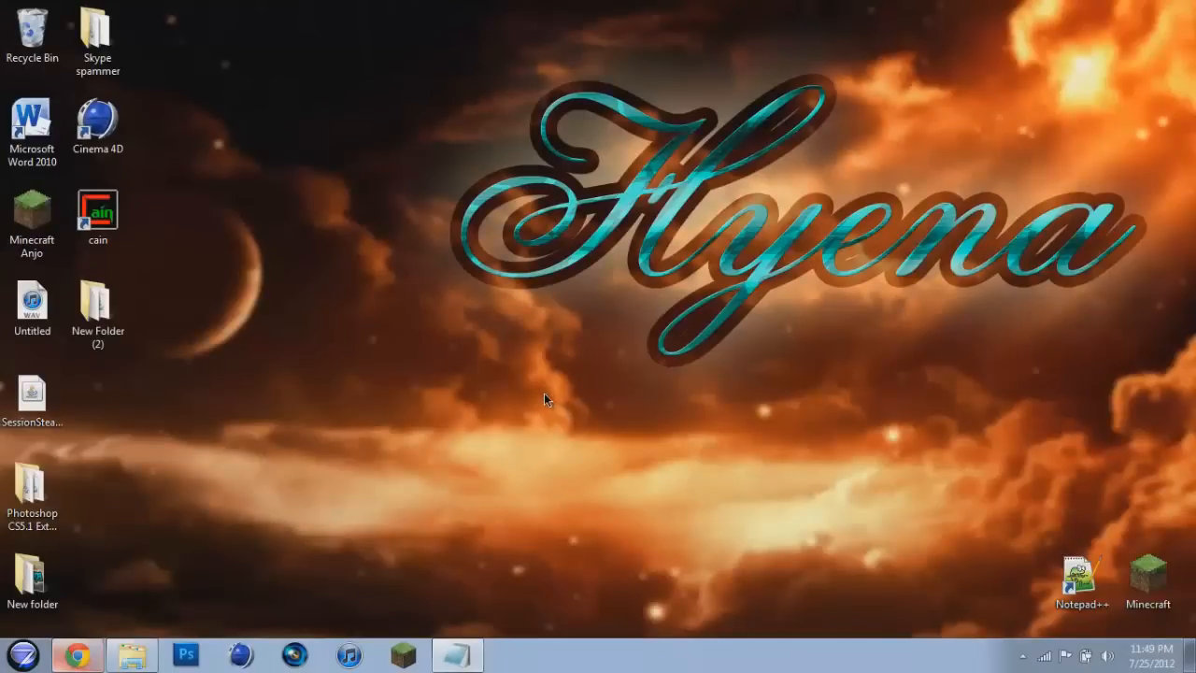
Copy the javaw -Xmx2048m -Xms1024m -jar Minecraft.exe command from Notepad.
{"action": "right_click", "coordinate": [546, 400]}
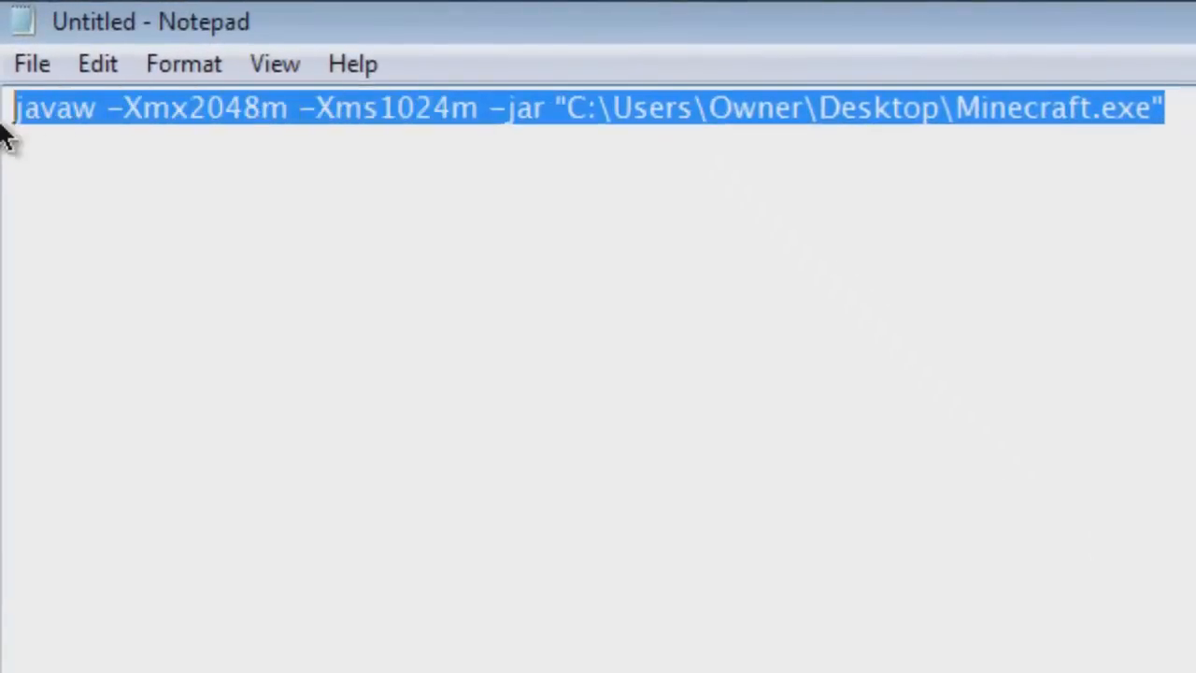
{"action": "left_click", "coordinate": [1080, 106]}
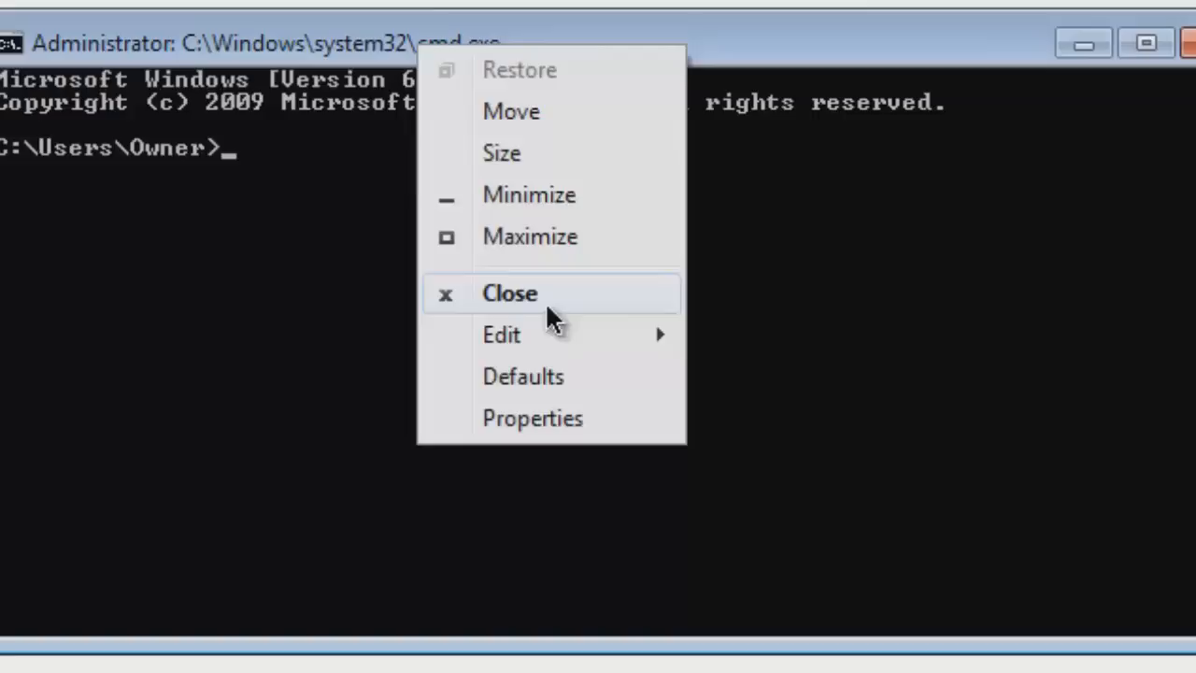
Paste the javaw memory command into the administrator prompt to launch Minecraft.
{"action": "left_click", "coordinate": [501, 334]}
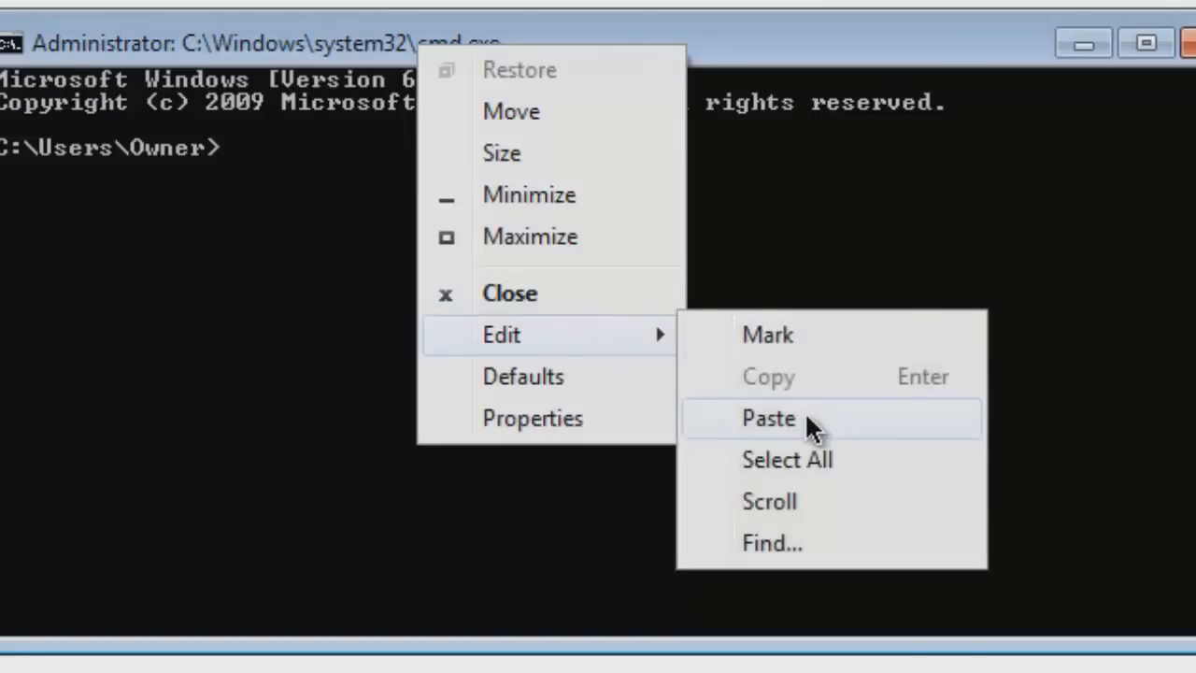
{"action": "left_click", "coordinate": [768, 419]}
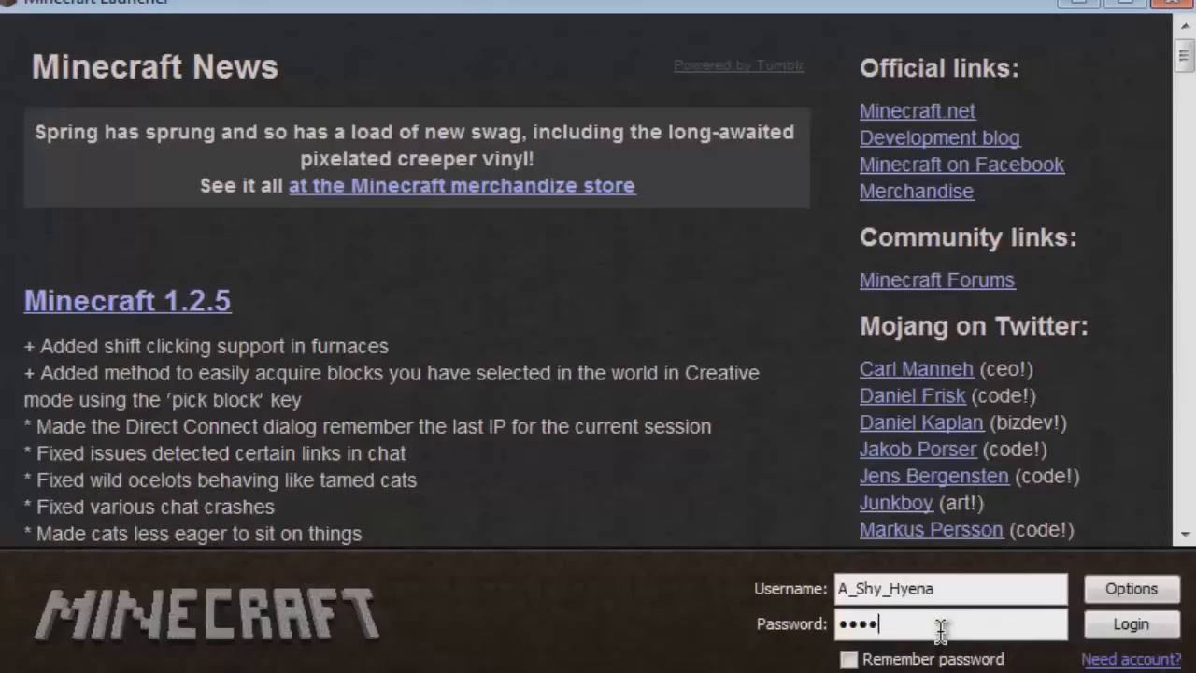
Log in to the Minecraft launcher so the game starts.
{"action": "left_click", "coordinate": [1128, 624]}
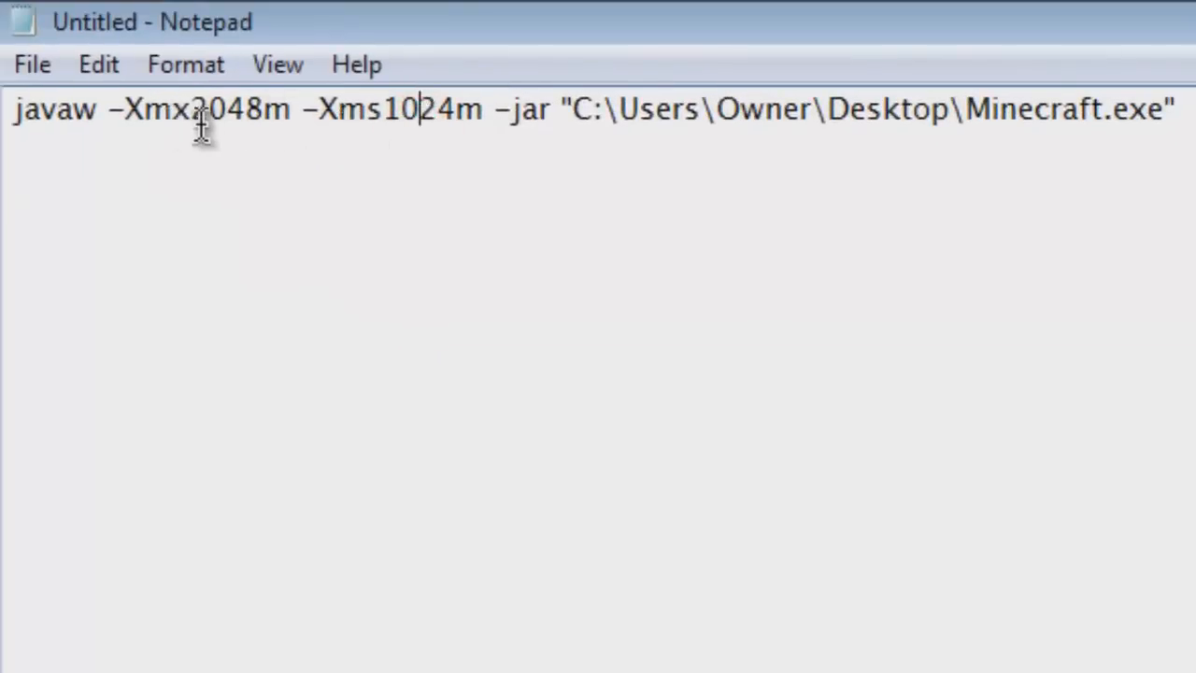
{"action": "left_click", "coordinate": [209, 108]}
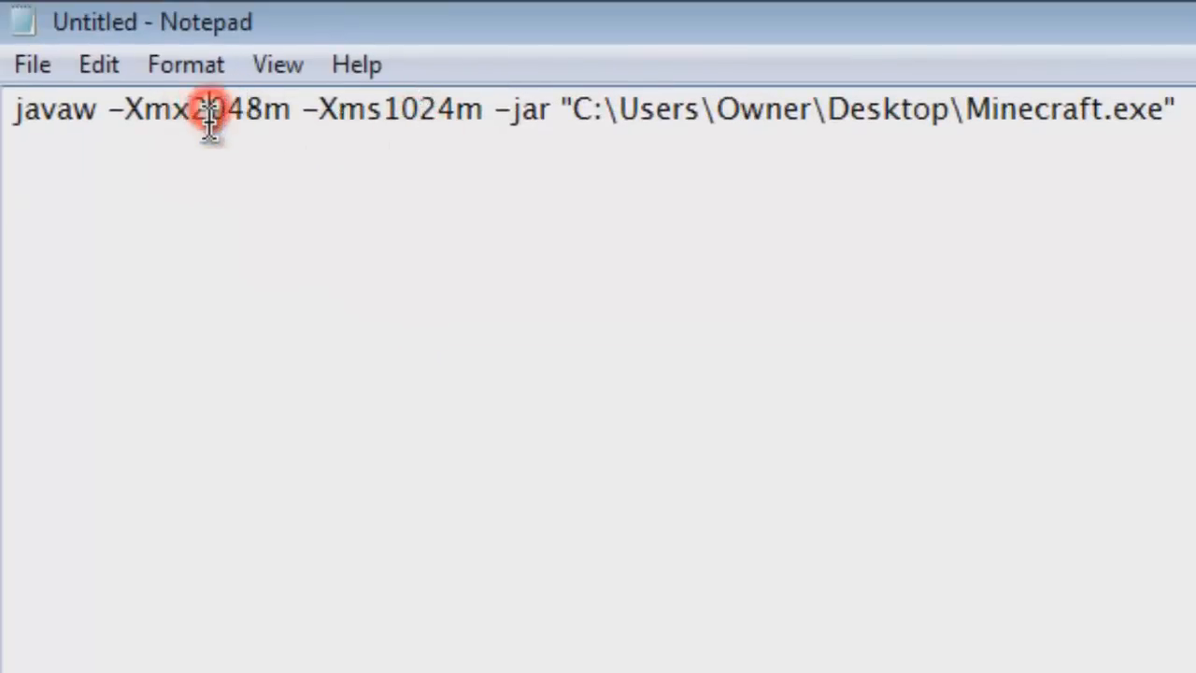
{"action": "double_click", "coordinate": [225, 109]}
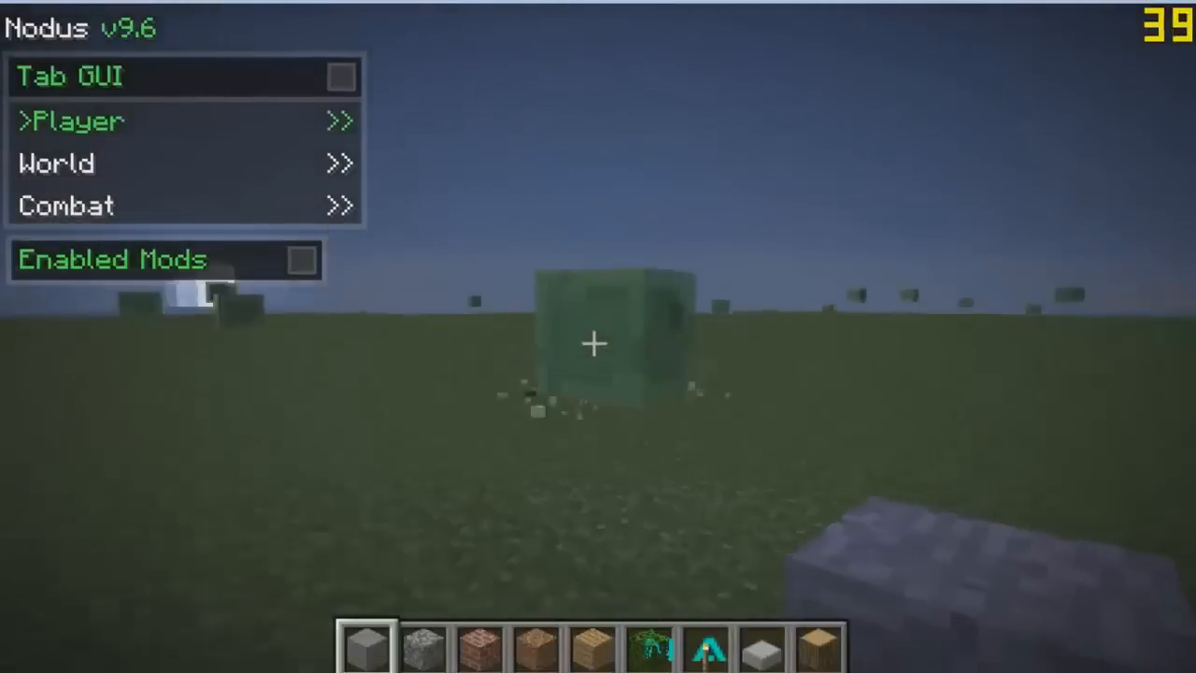
Explore the lakeside world with the F3 debug overlay, then pause to the game menu.
{"action": "key", "text": "f3"}
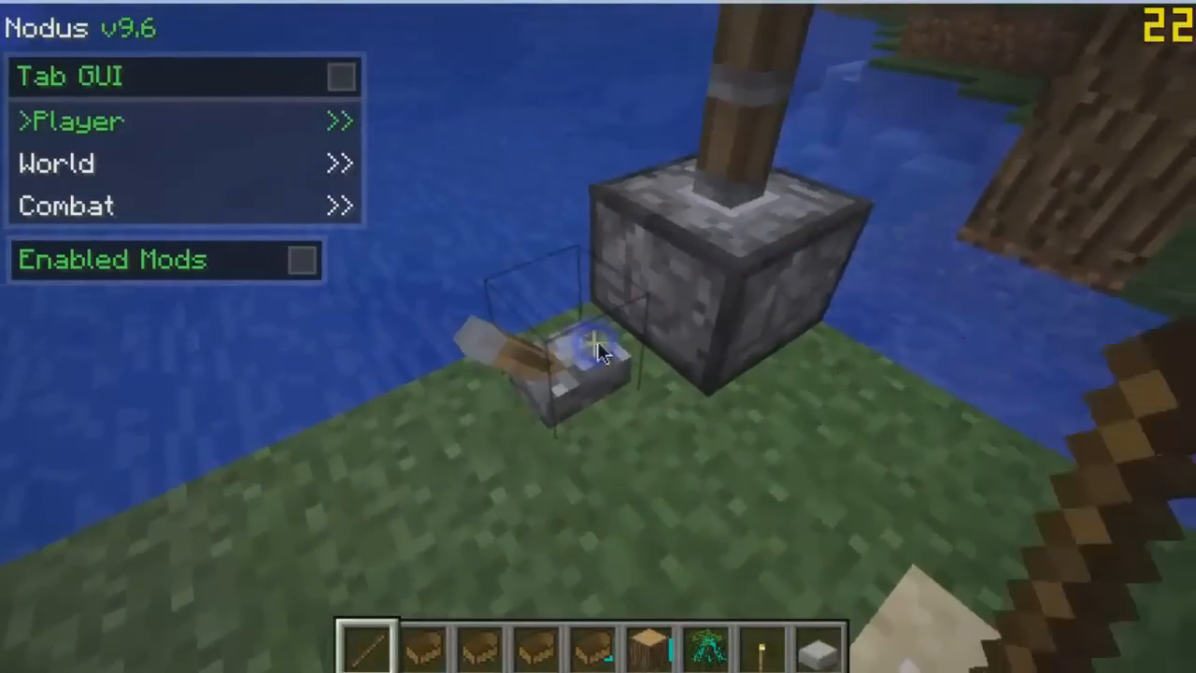
{"action": "mouse_move", "coordinate": [594, 344]}
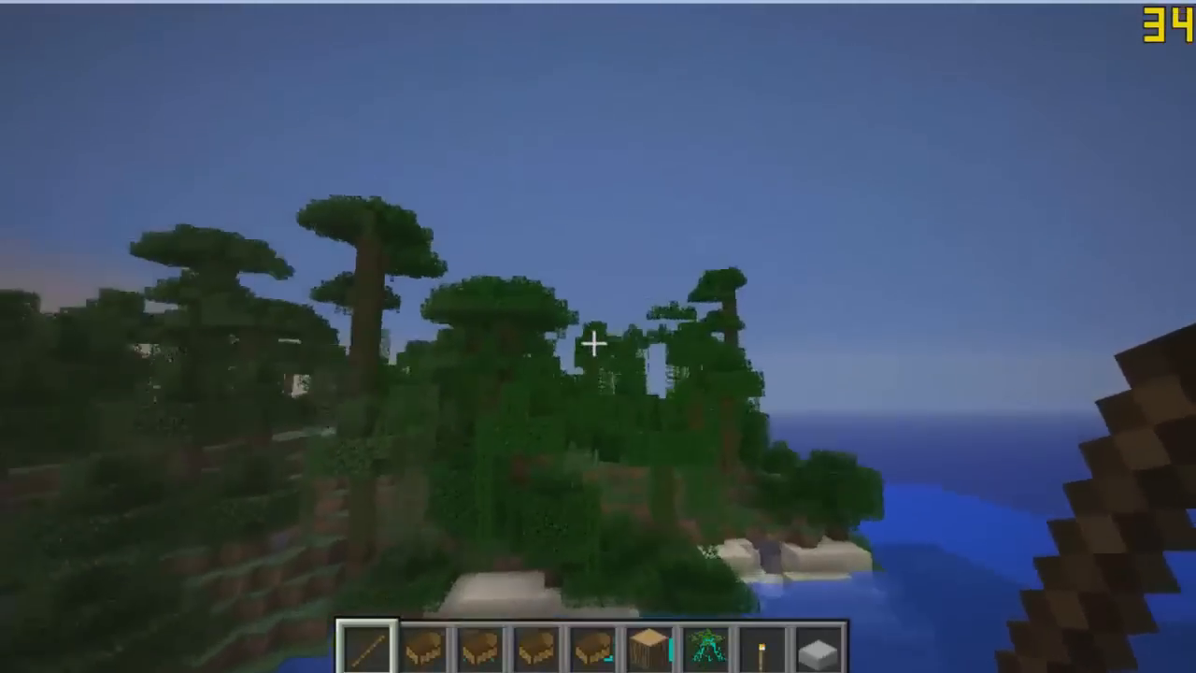
{"action": "mouse_move", "coordinate": [598, 337]}
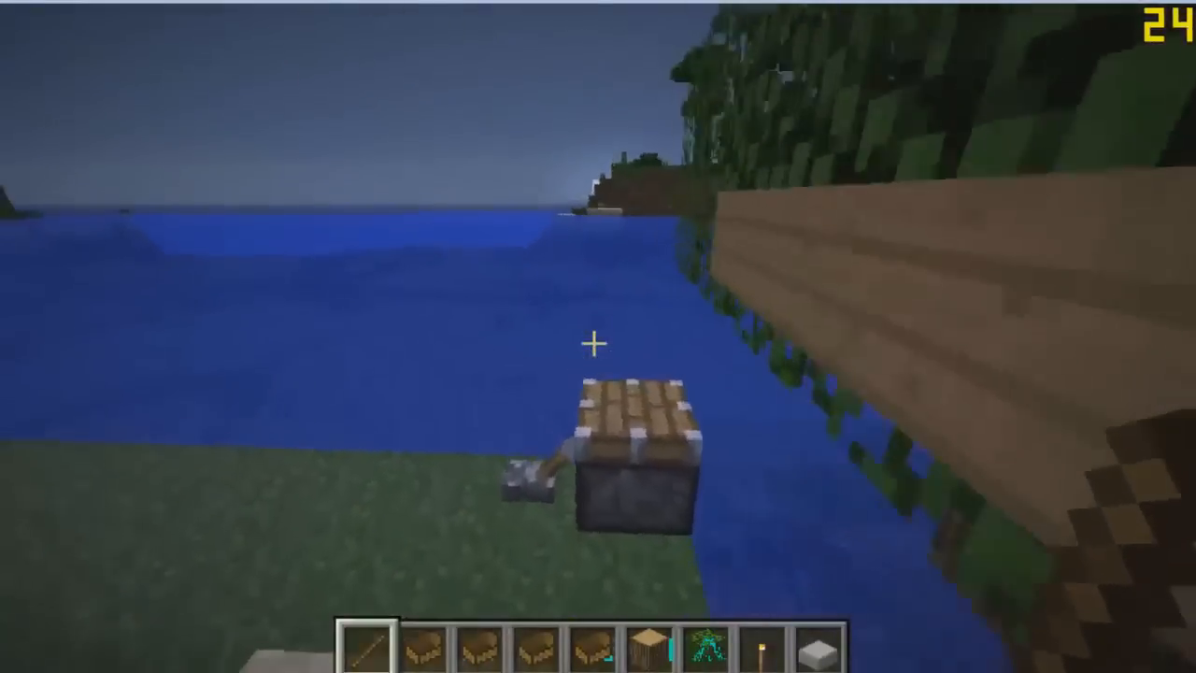
{"action": "mouse_move", "coordinate": [598, 336]}
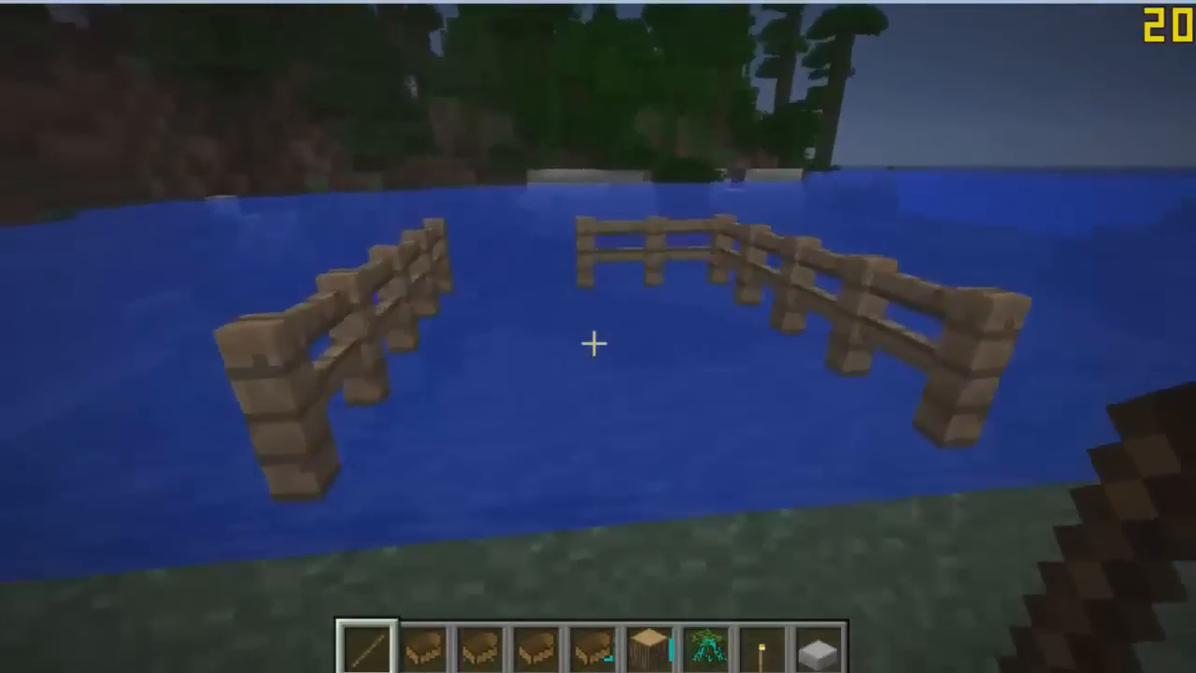
{"action": "mouse_move", "coordinate": [598, 336]}
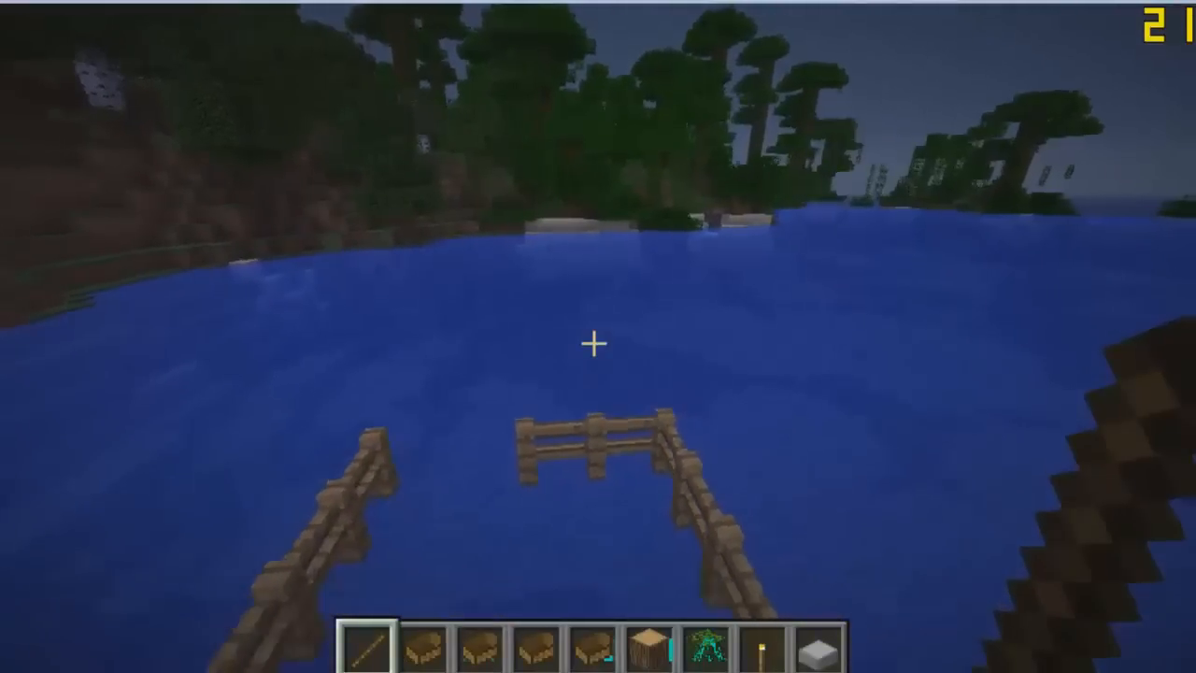
{"action": "mouse_move", "coordinate": [597, 336]}
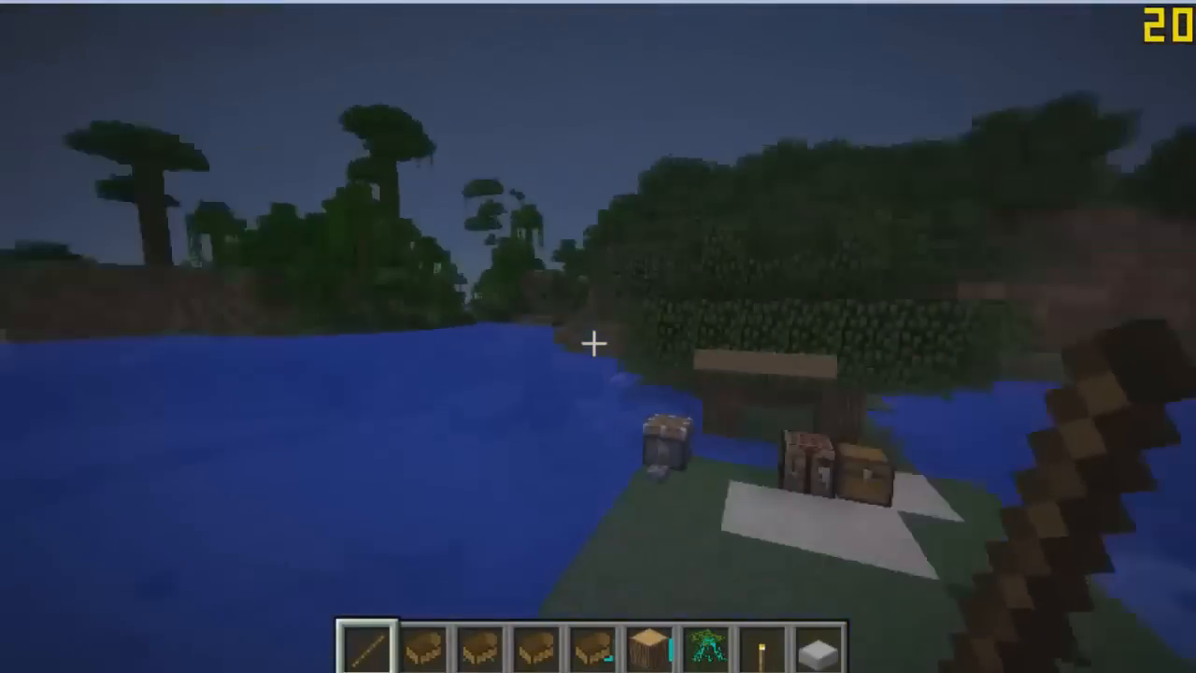
{"action": "key", "text": "Escape"}
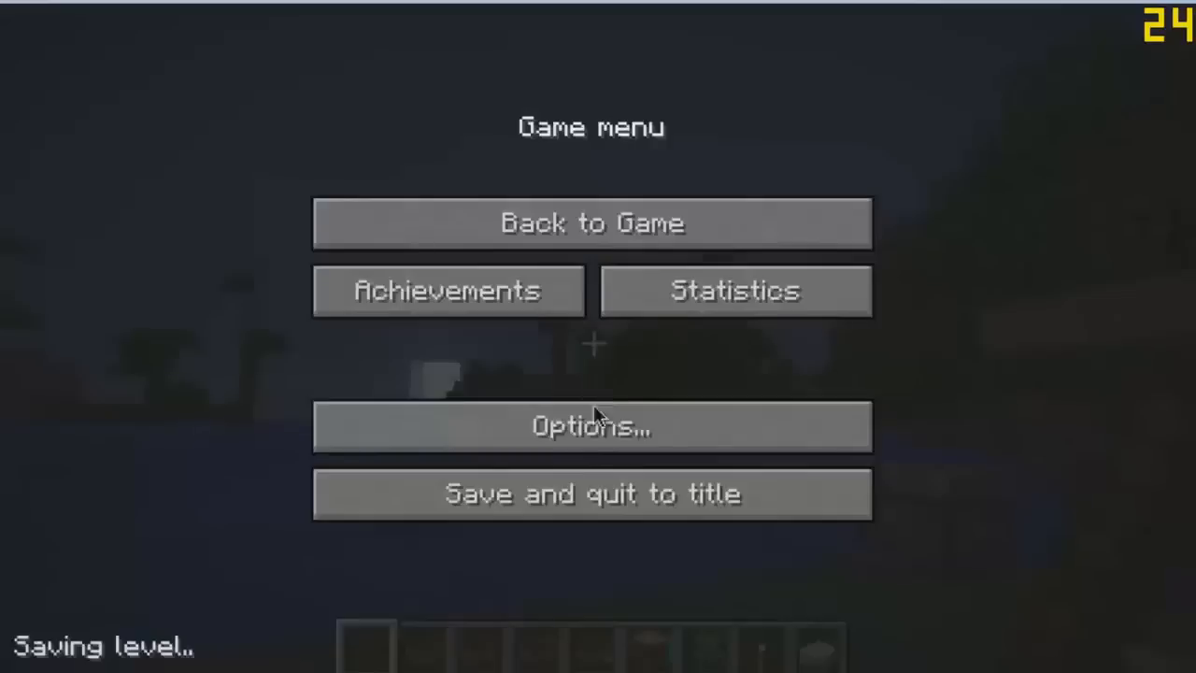
Save the world and quit to the title screen.
{"action": "left_click", "coordinate": [590, 493]}
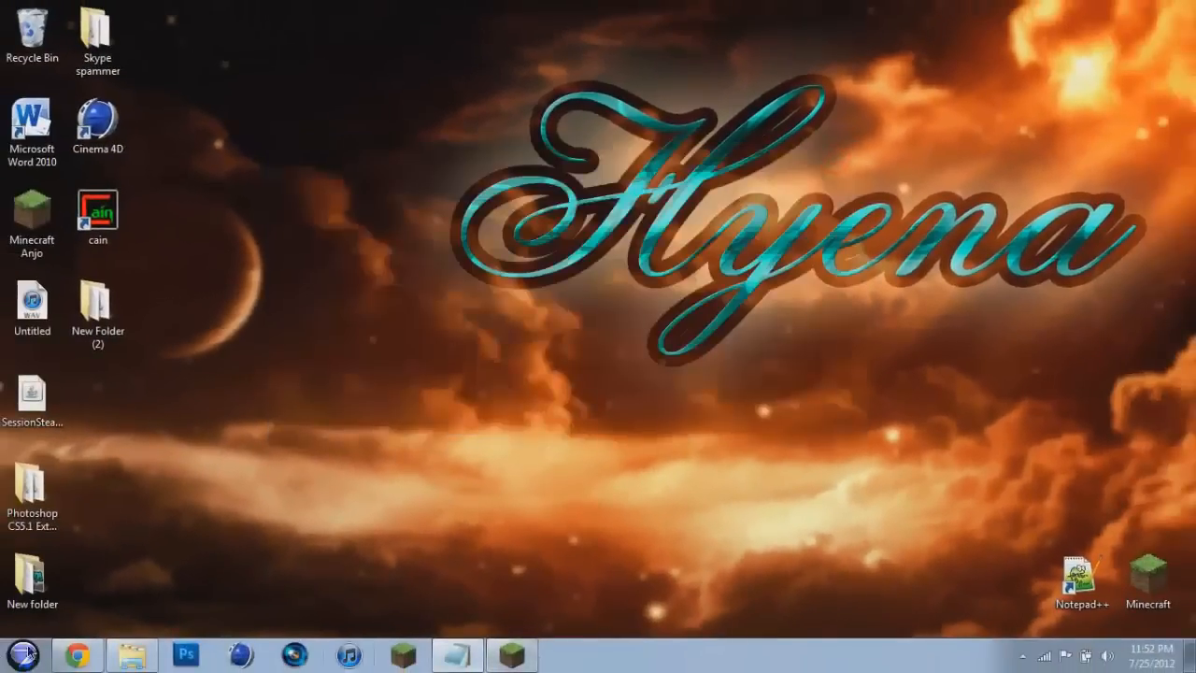
Dismiss the Start menu and restore the Minecraft window from the taskbar.
{"action": "left_click", "coordinate": [23, 652]}
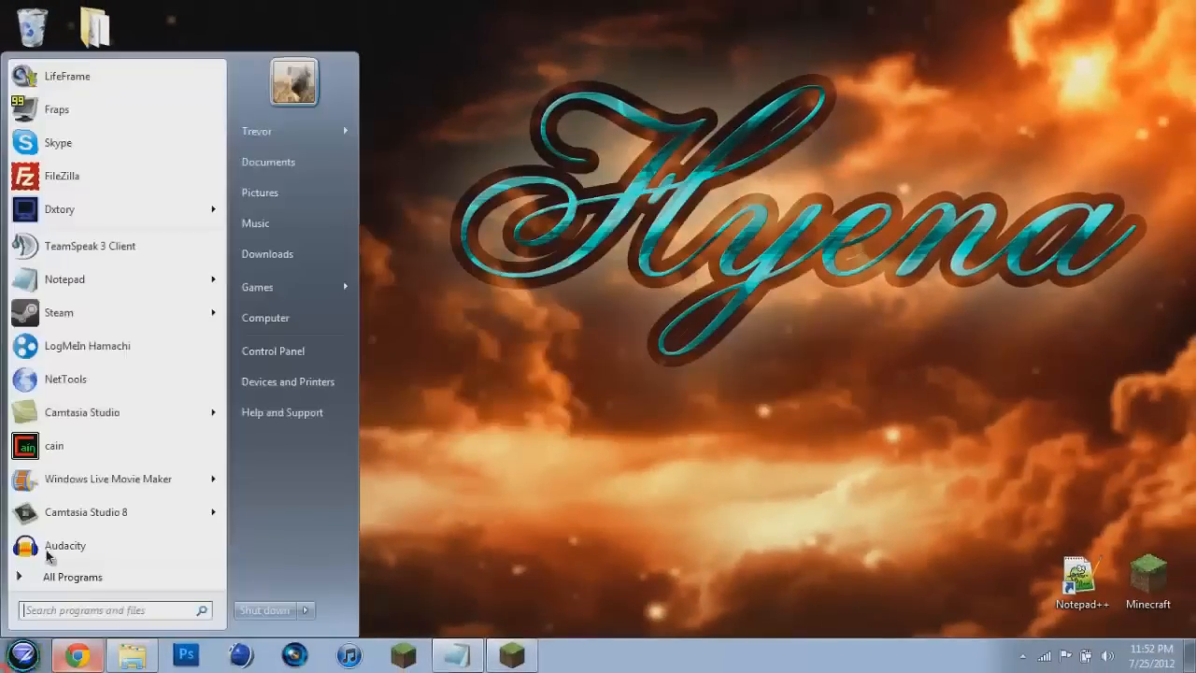
{"action": "left_click", "coordinate": [594, 465]}
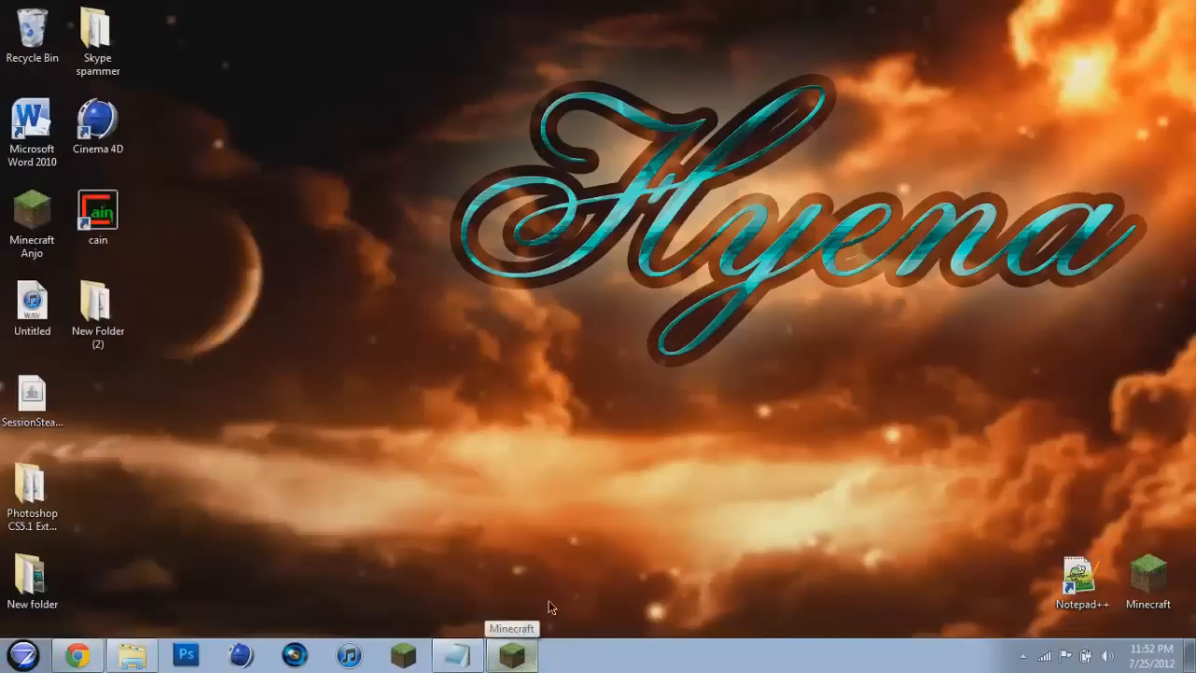
{"action": "left_click", "coordinate": [510, 654]}
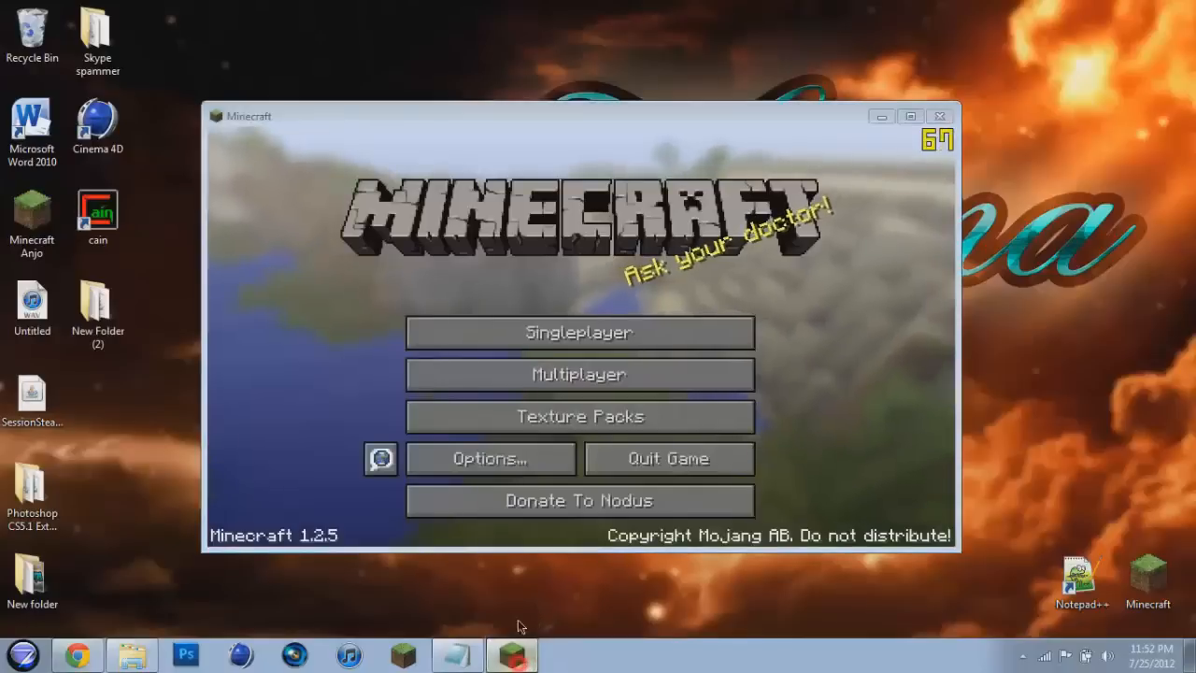